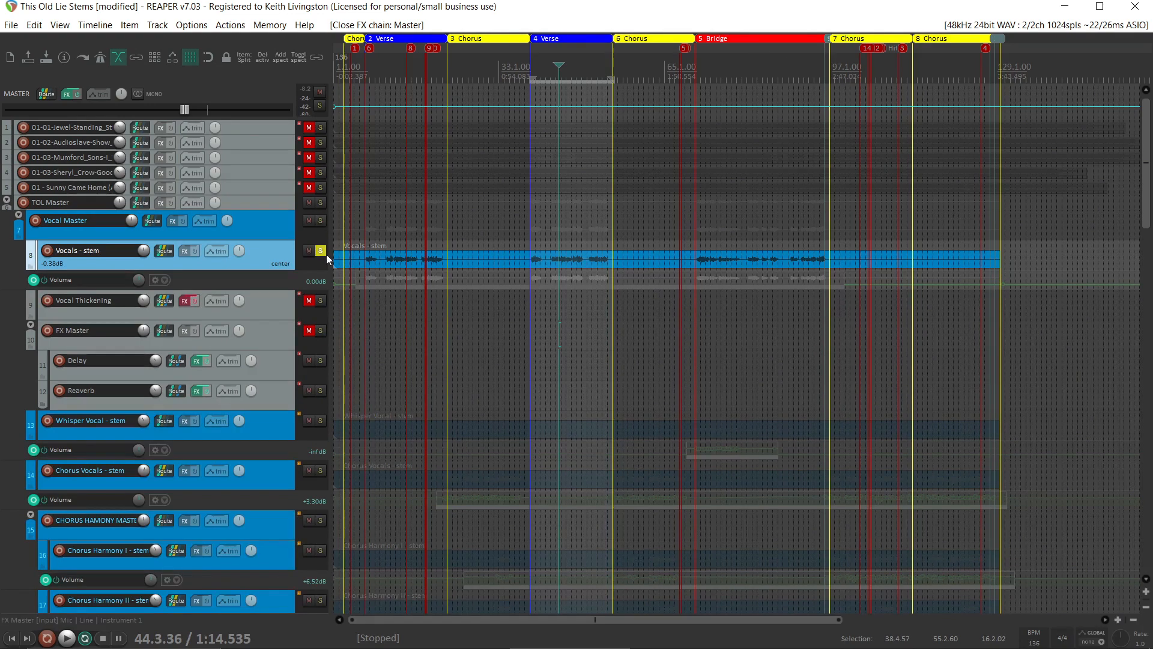
Step: Show the master FX chain with the JS: Goniometer (Tukan) stereo meter
click(320, 250)
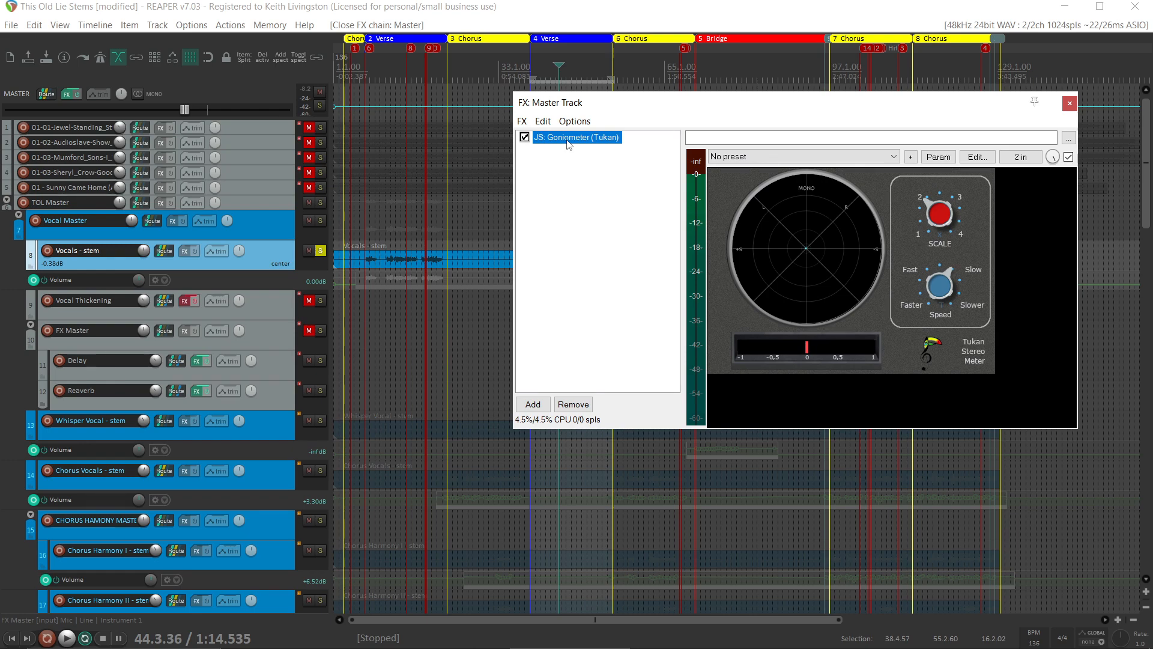
mouse_move(549, 232)
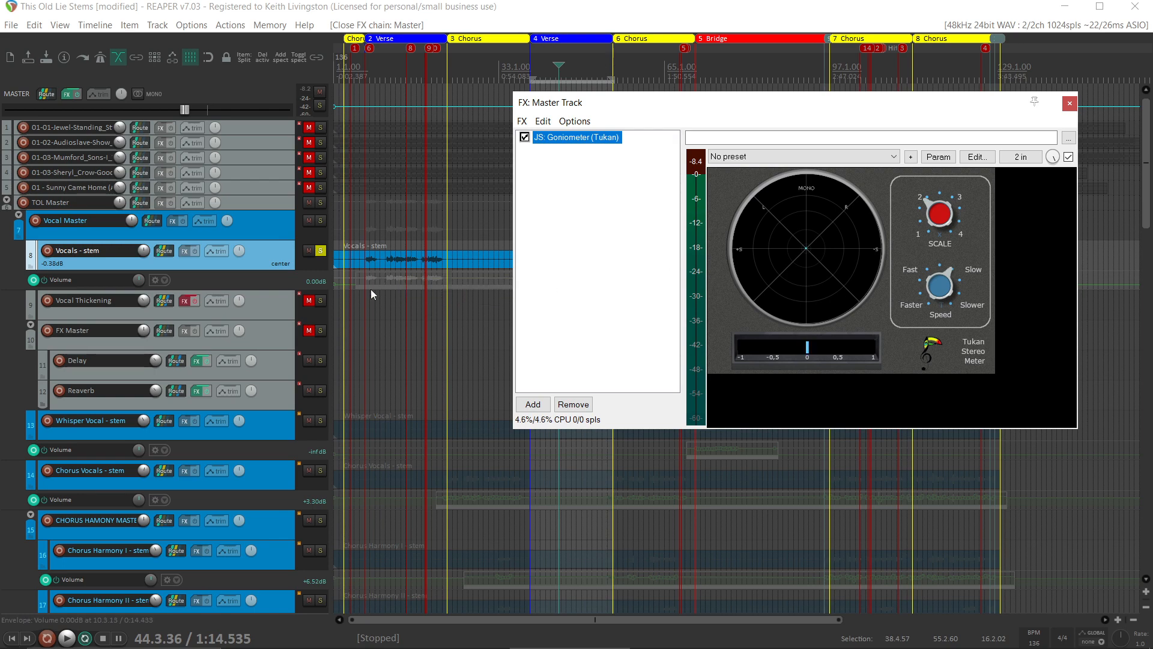
Step: Unsolo the Vocals stem so the full arrangement plays, leaving the FX Master bus muted
click(309, 330)
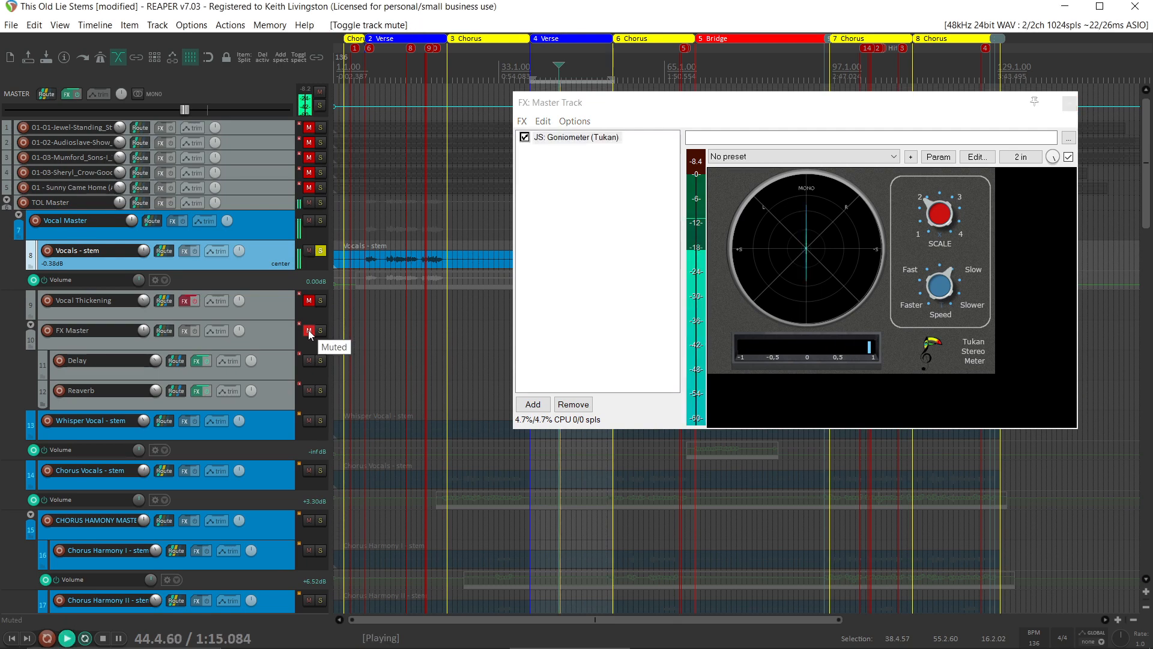
click(309, 330)
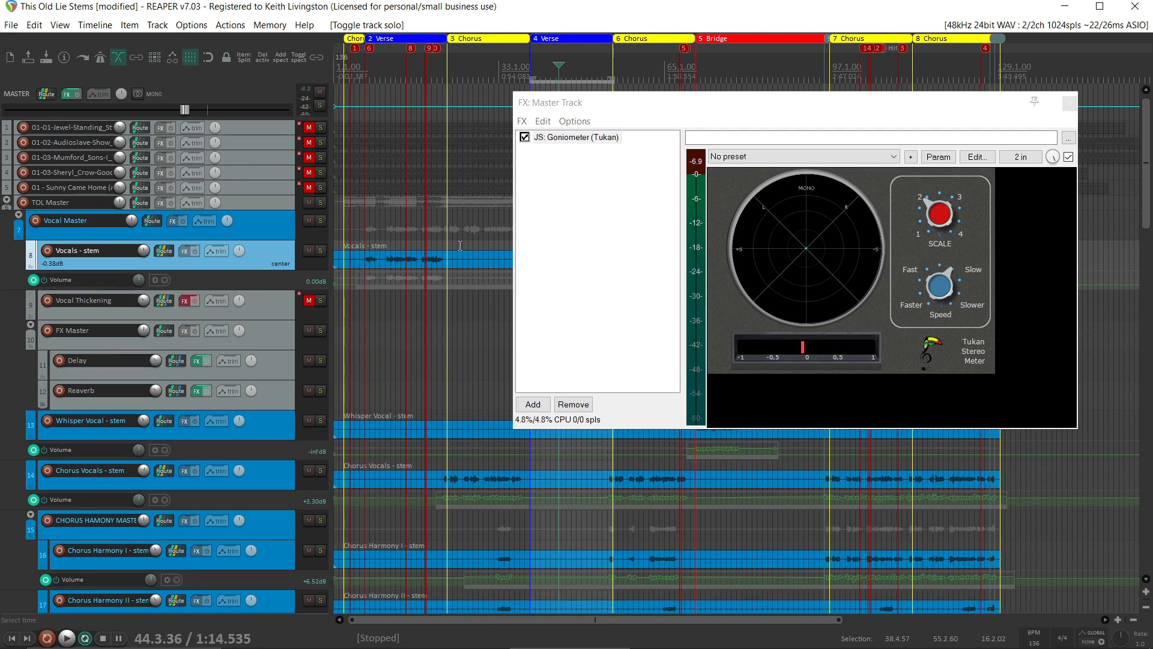
click(66, 638)
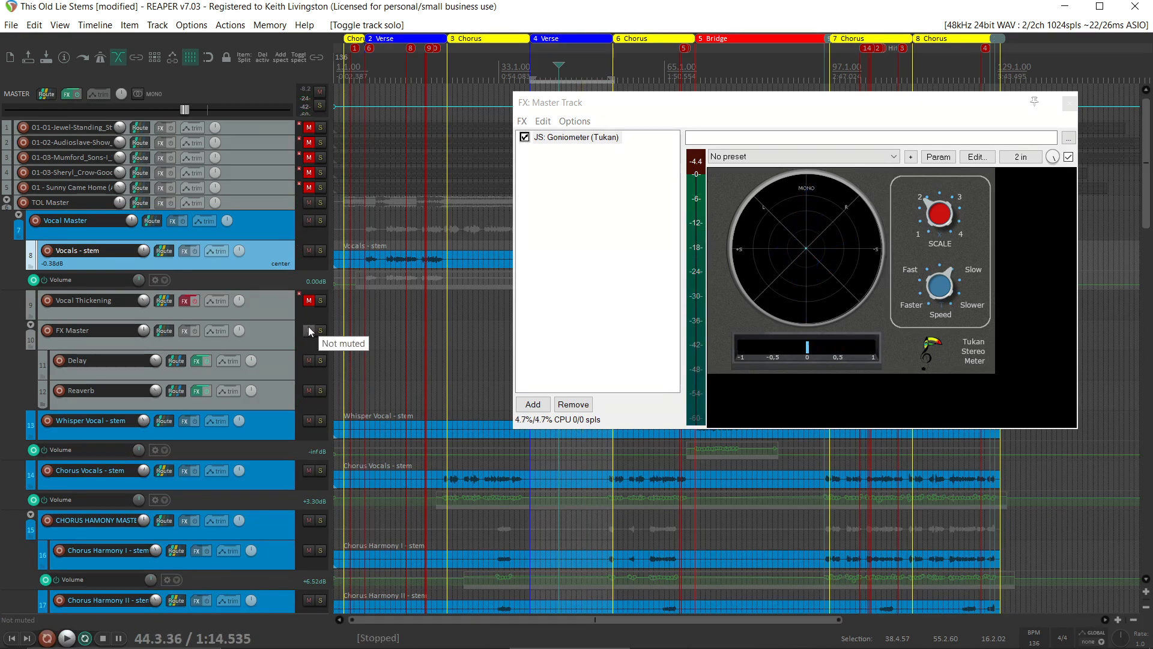
click(309, 330)
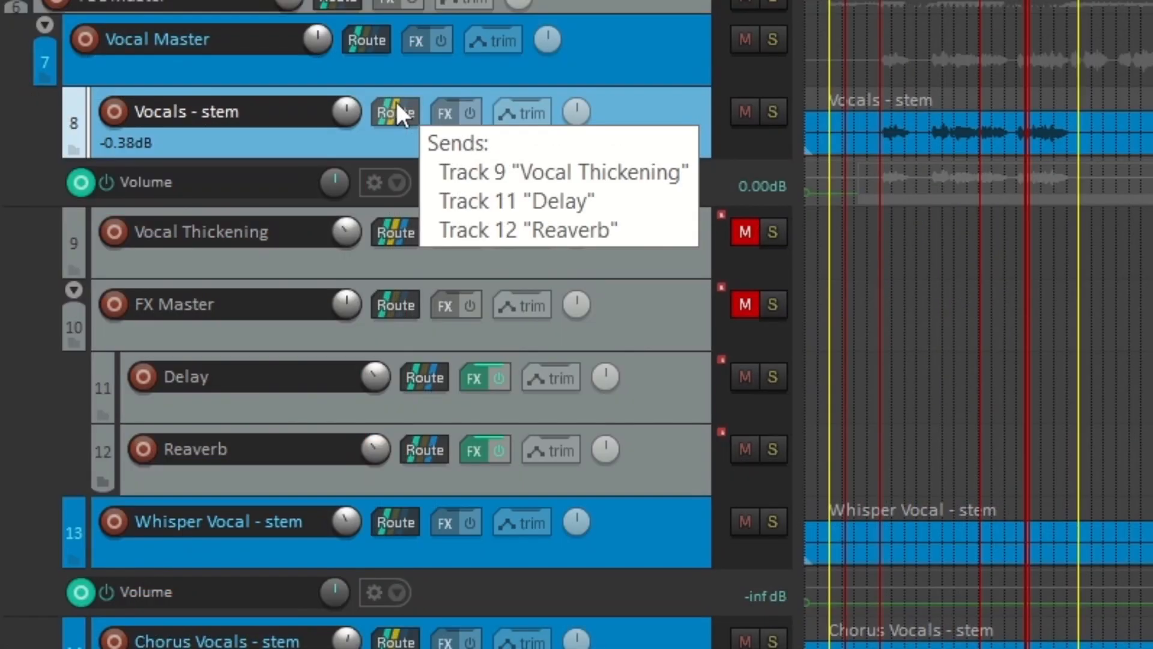
mouse_move(396, 232)
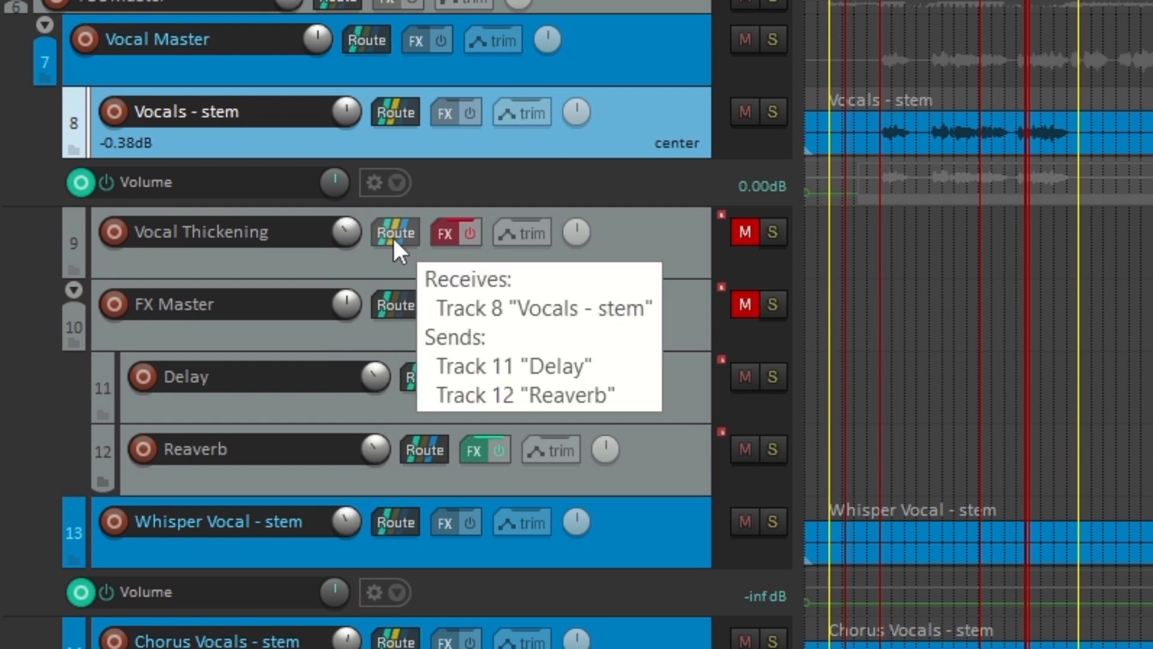
mouse_move(673, 247)
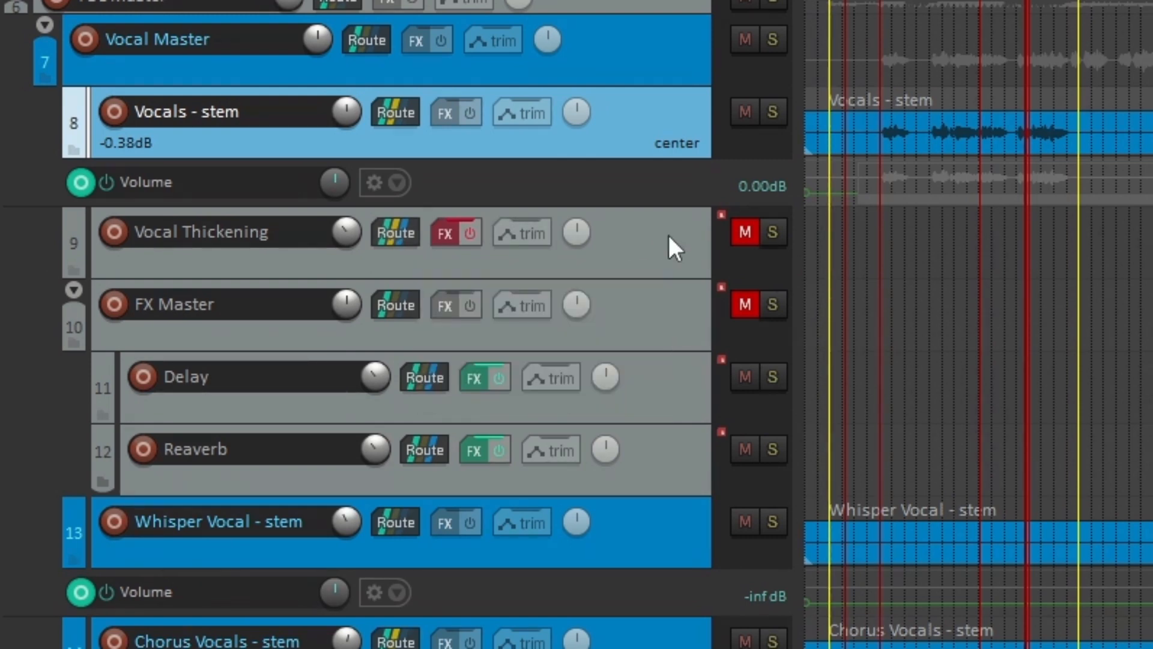
mouse_move(395, 232)
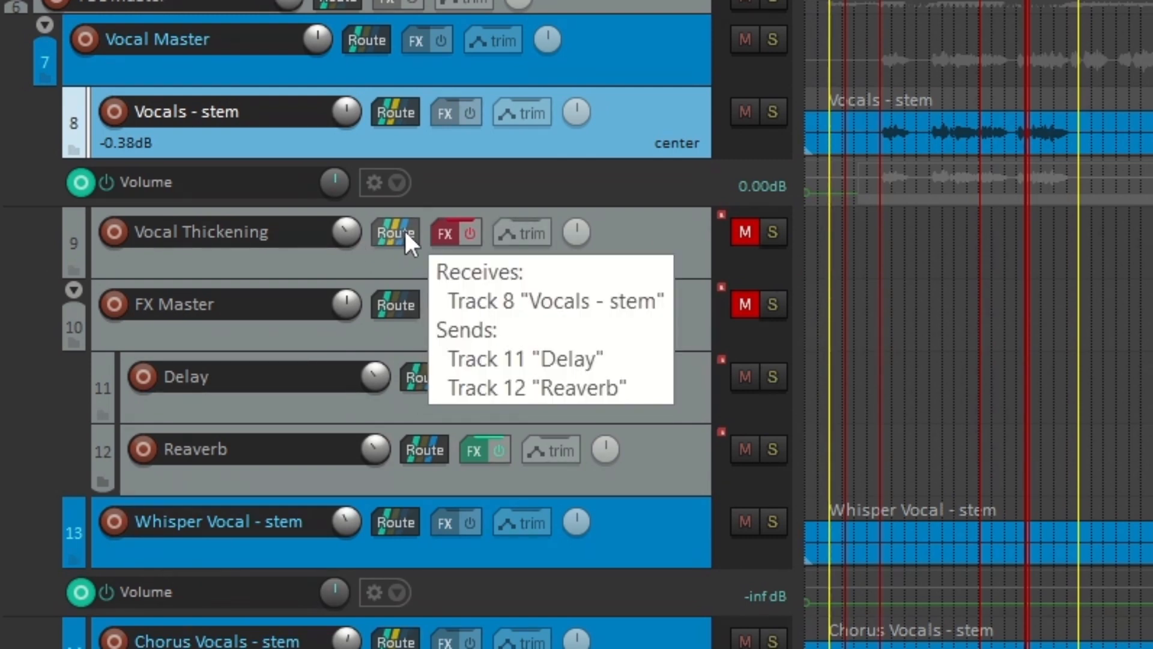
mouse_move(604, 276)
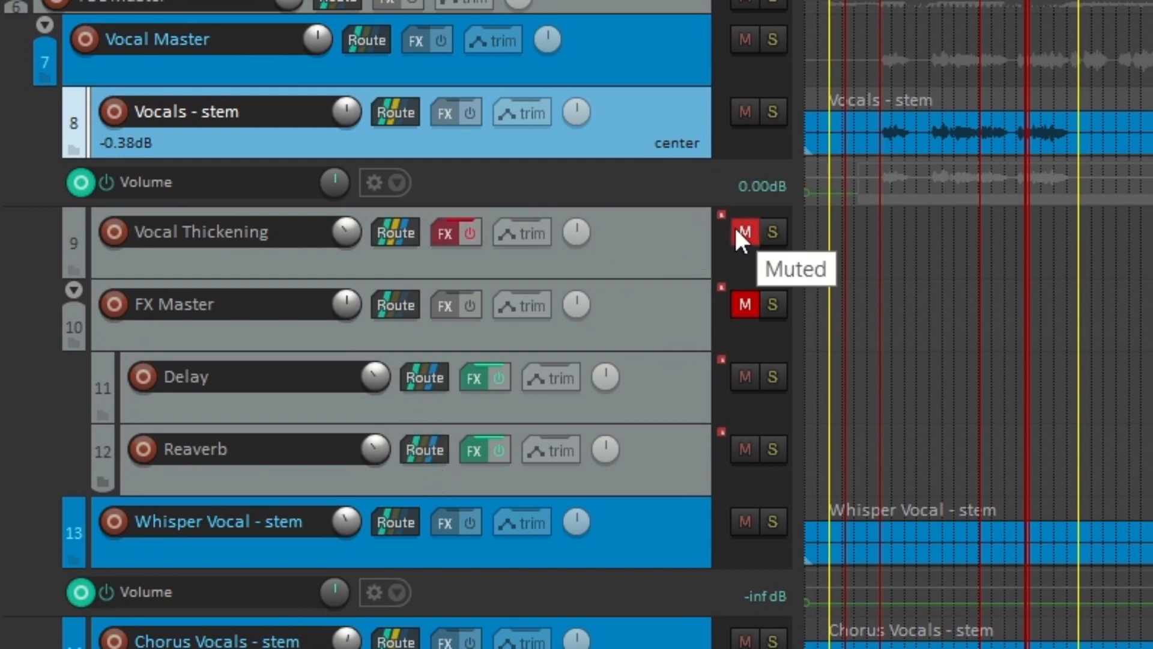
Step: Unmute Vocal Thickening and review its Green Dynamic EQ and Channel Time Delayer (20 ms left, 30 ms right)
click(444, 232)
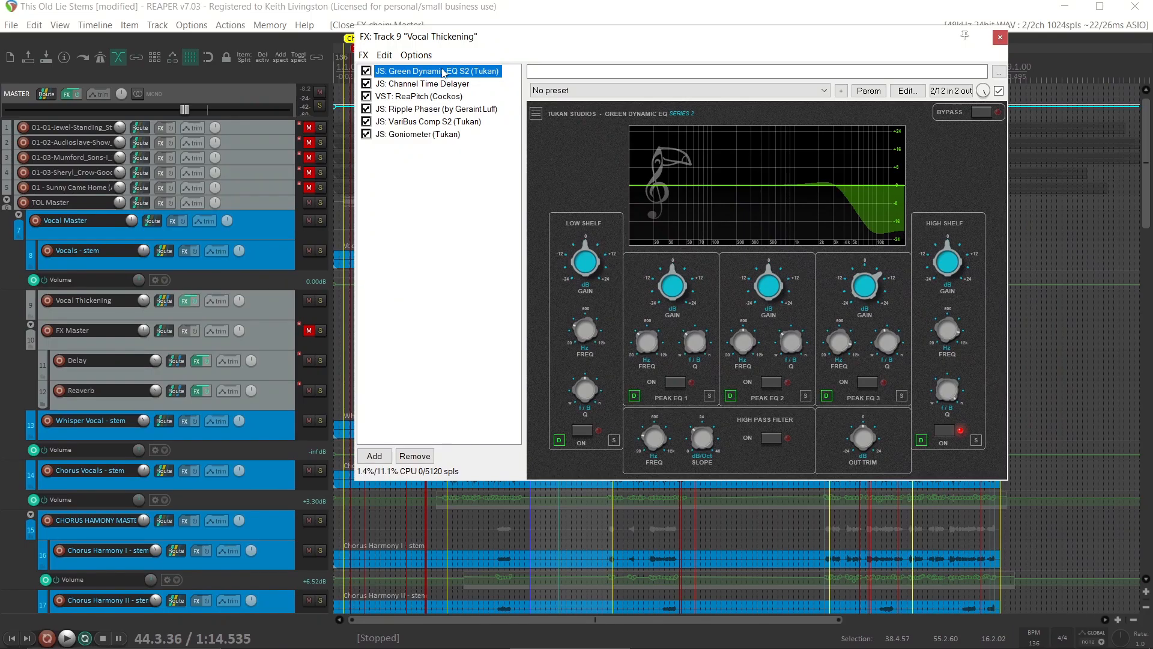
mouse_move(631, 122)
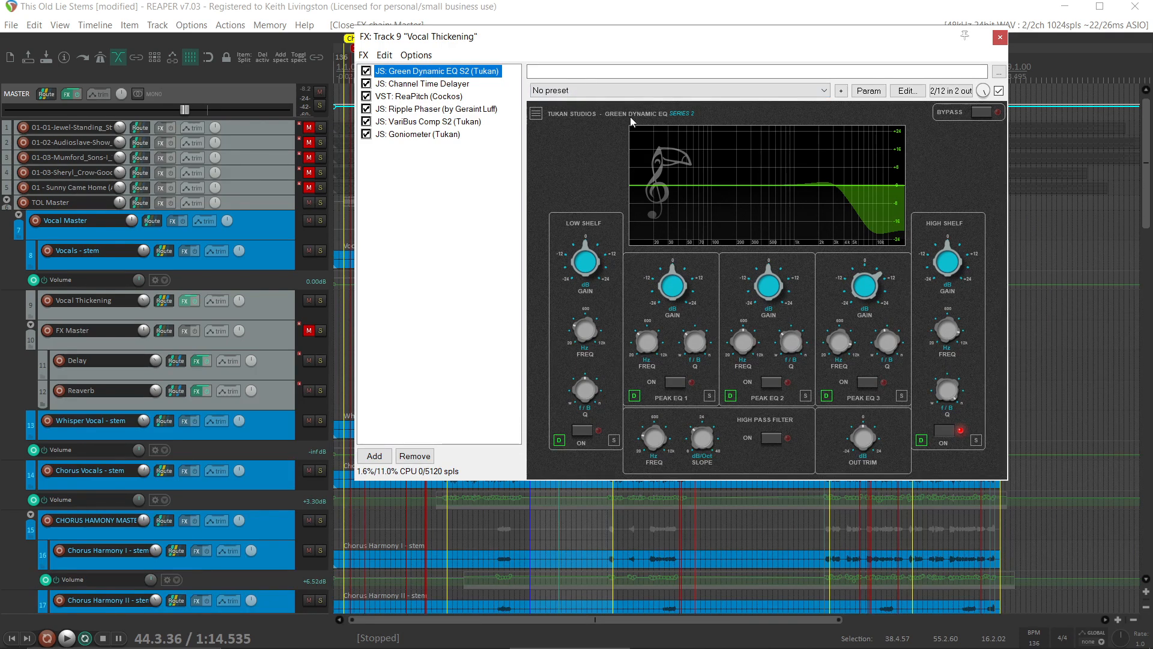
mouse_move(948, 349)
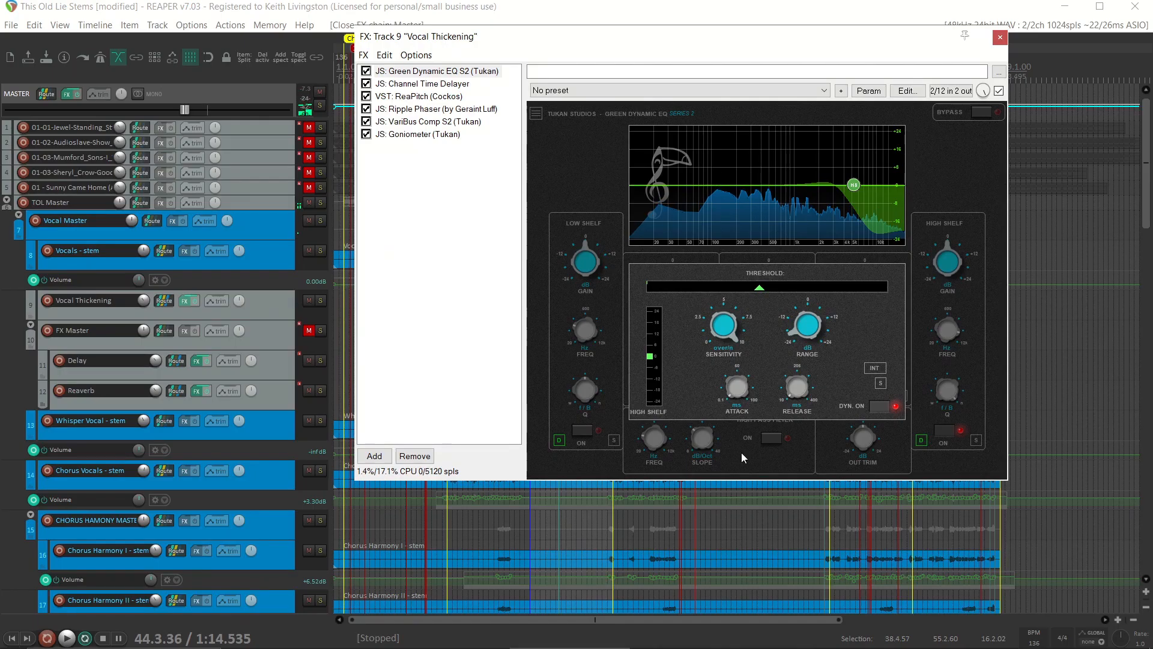
drag(853, 184, 853, 183)
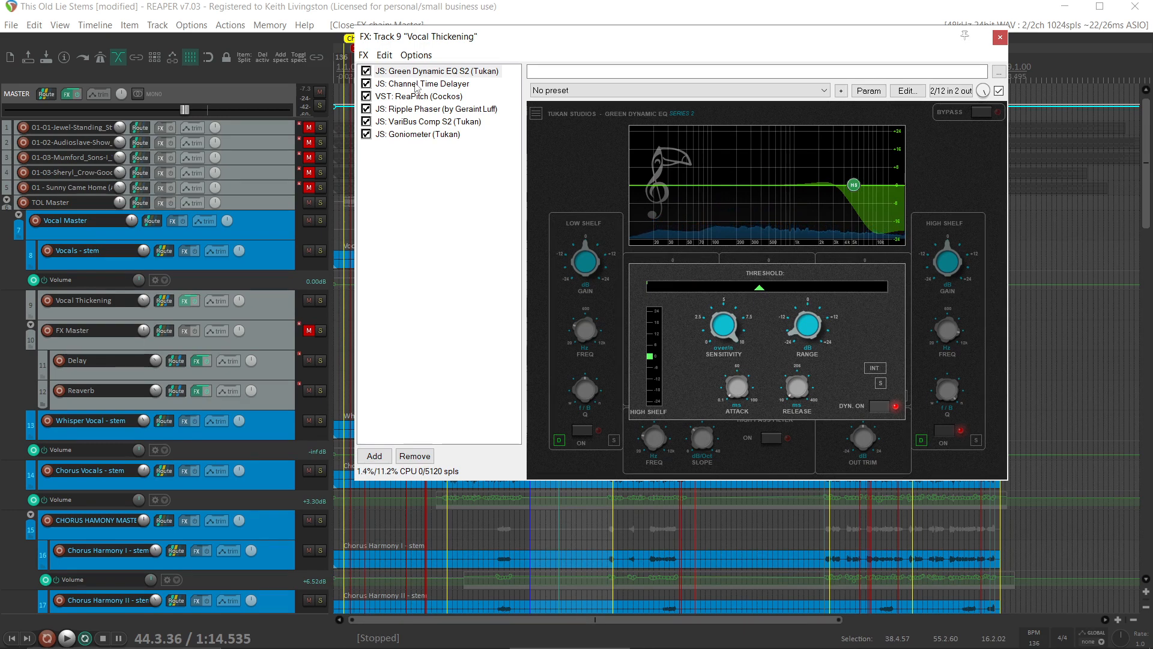
click(422, 83)
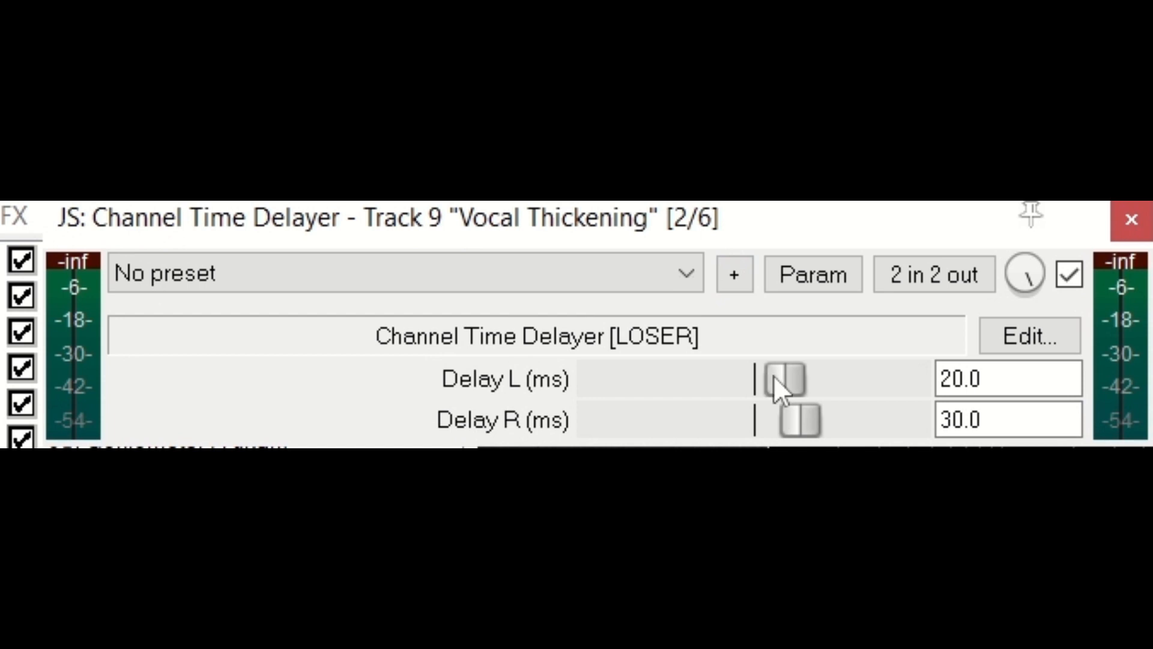
mouse_move(795, 428)
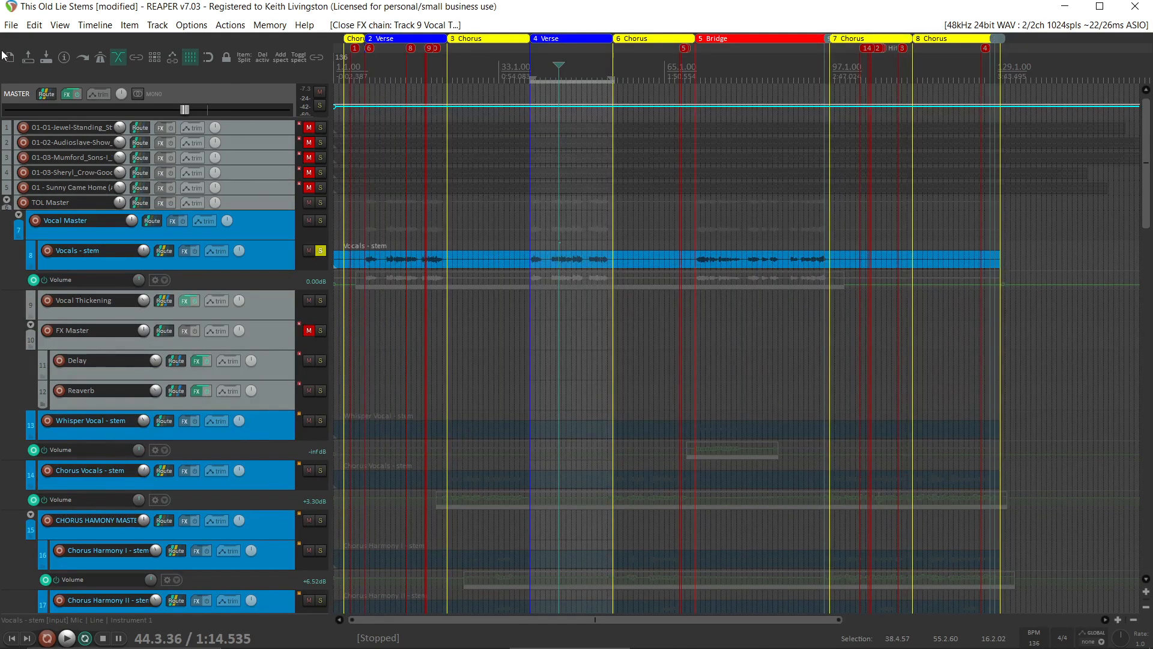
Step: Reopen the master stereo meter and solo Vocal Thickening alongside the lead vocal
click(69, 94)
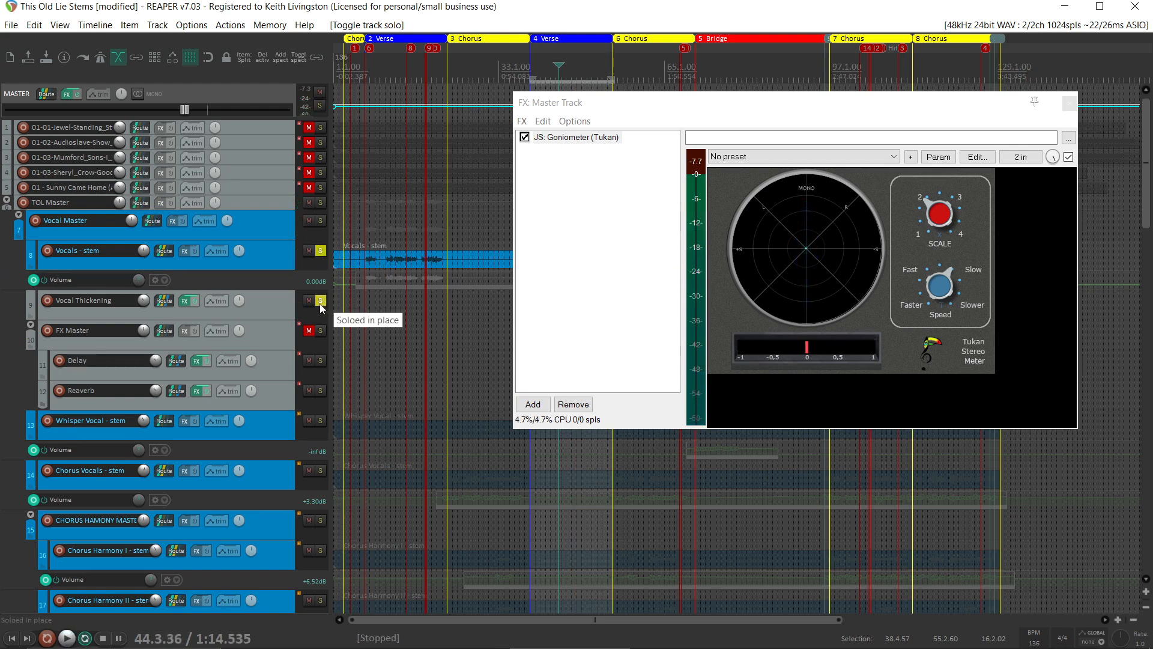
click(187, 300)
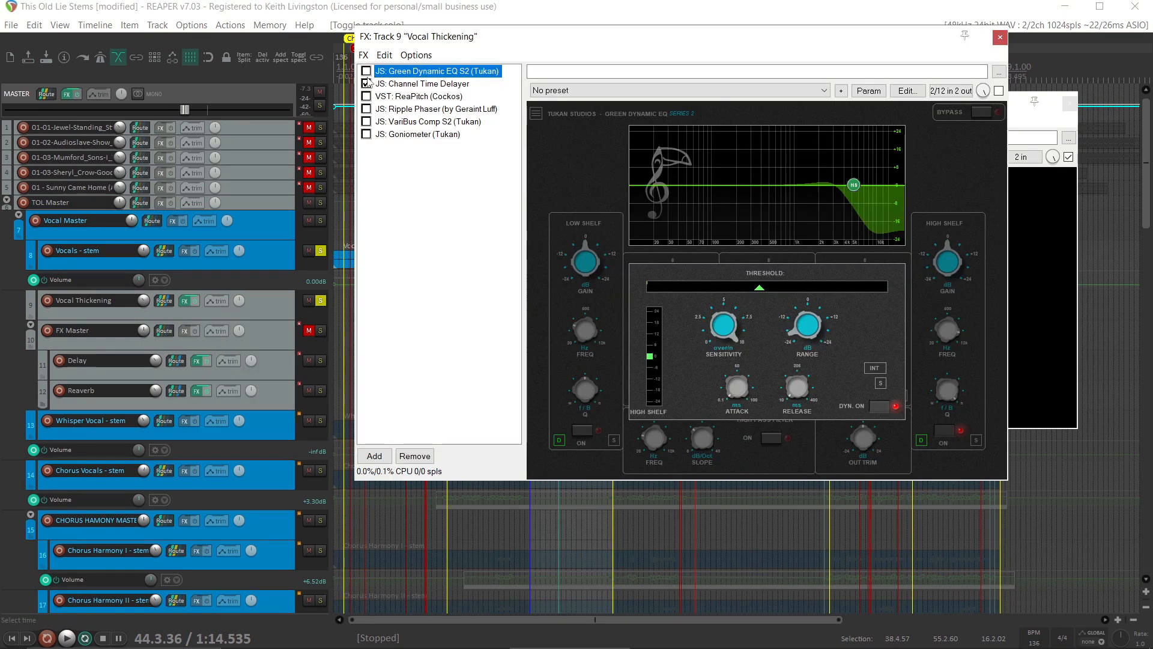
Step: Review ReaPitch's two shifters detuned -6 cents left and +6 cents right, then close the chain
click(366, 83)
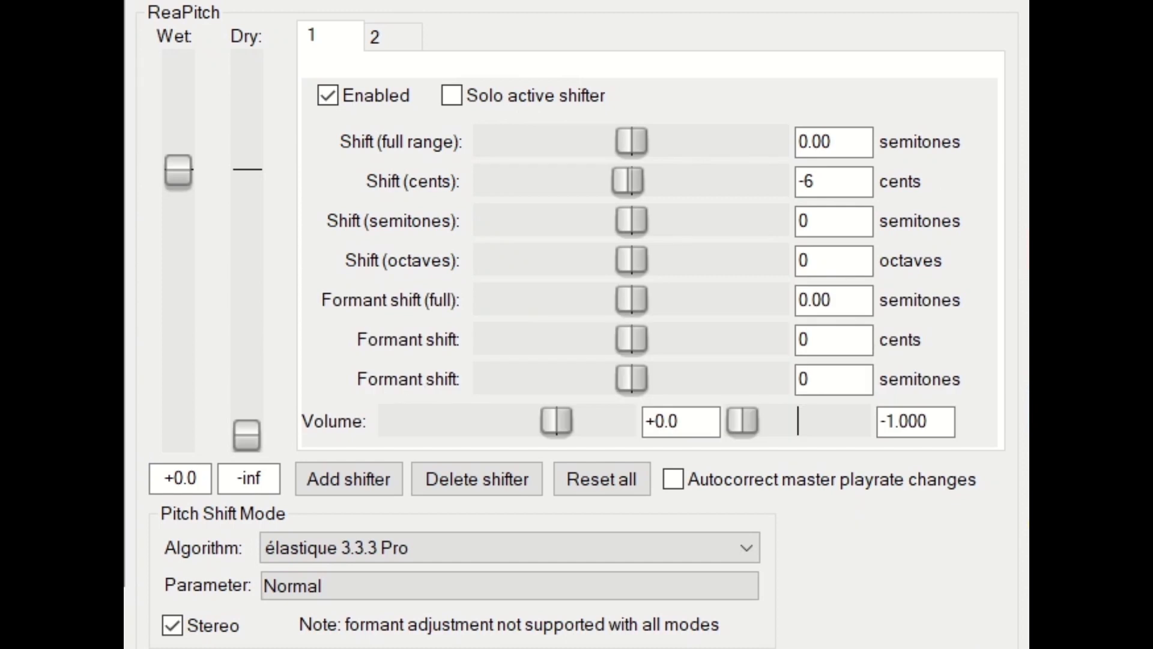
mouse_move(343, 30)
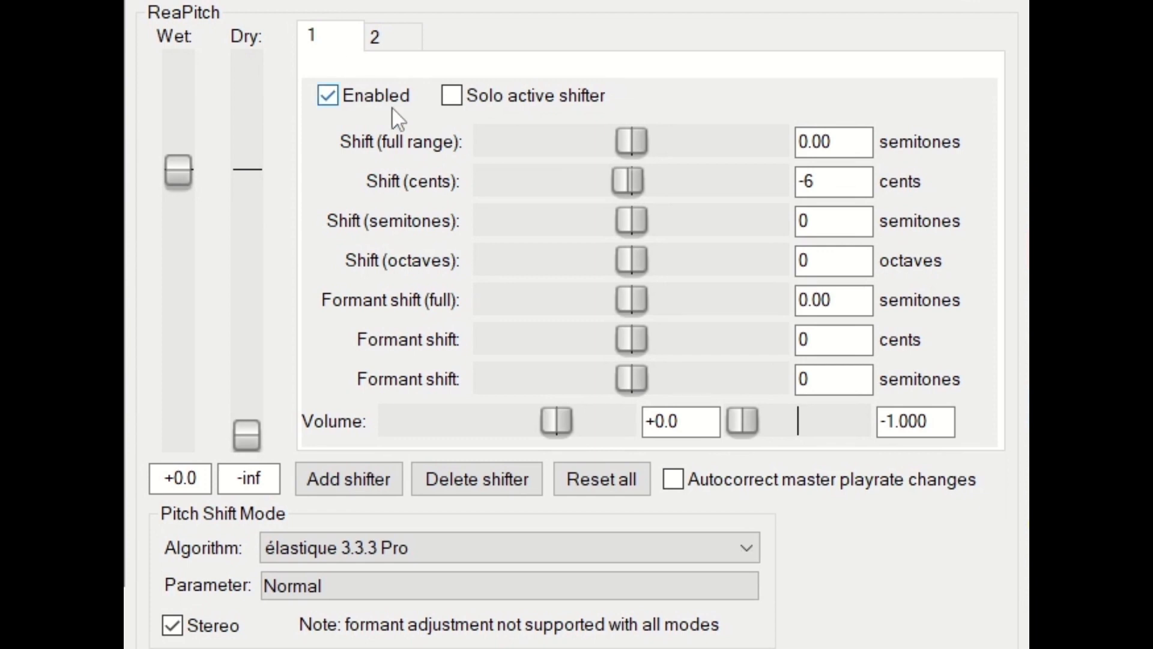
mouse_move(729, 227)
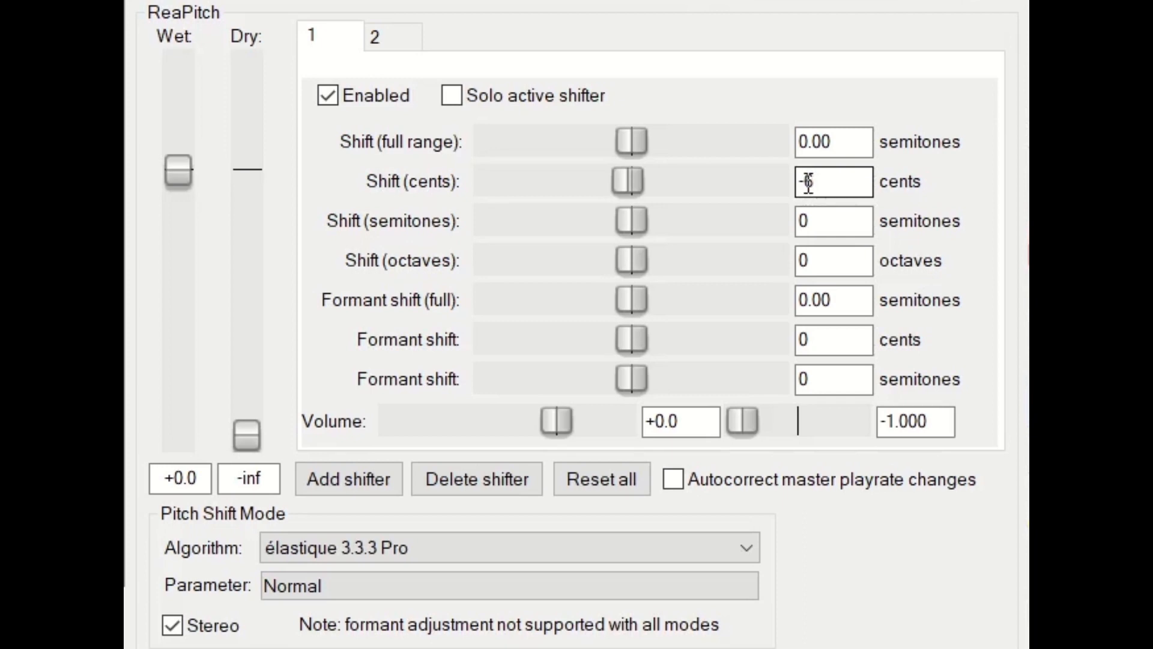
click(374, 37)
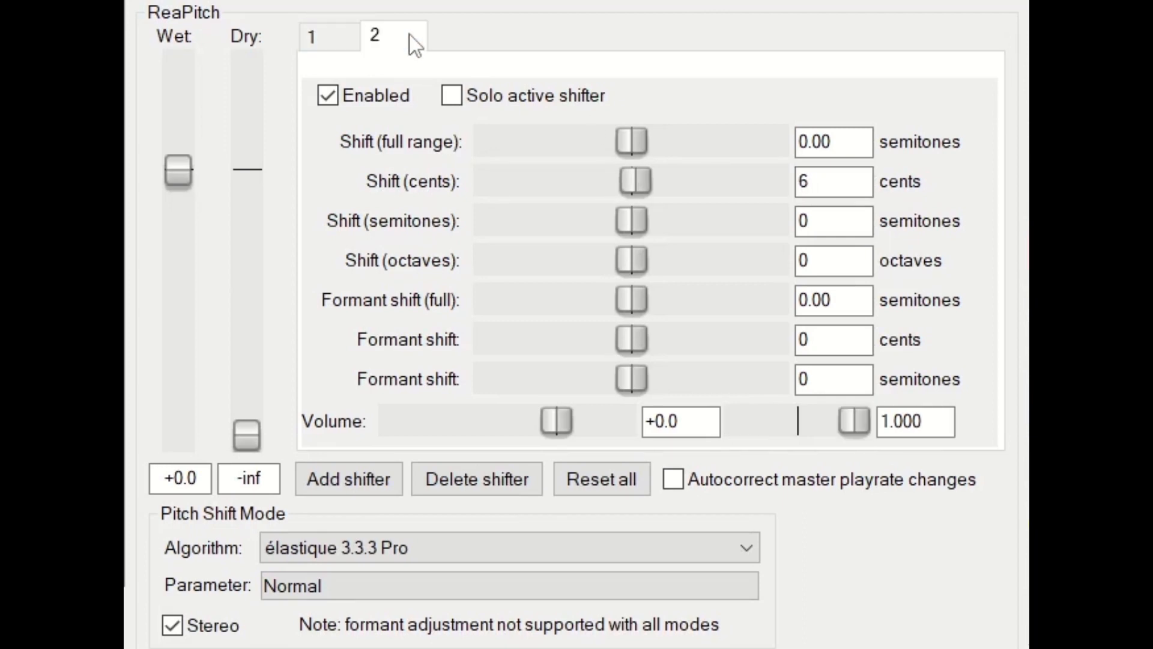
mouse_move(795, 205)
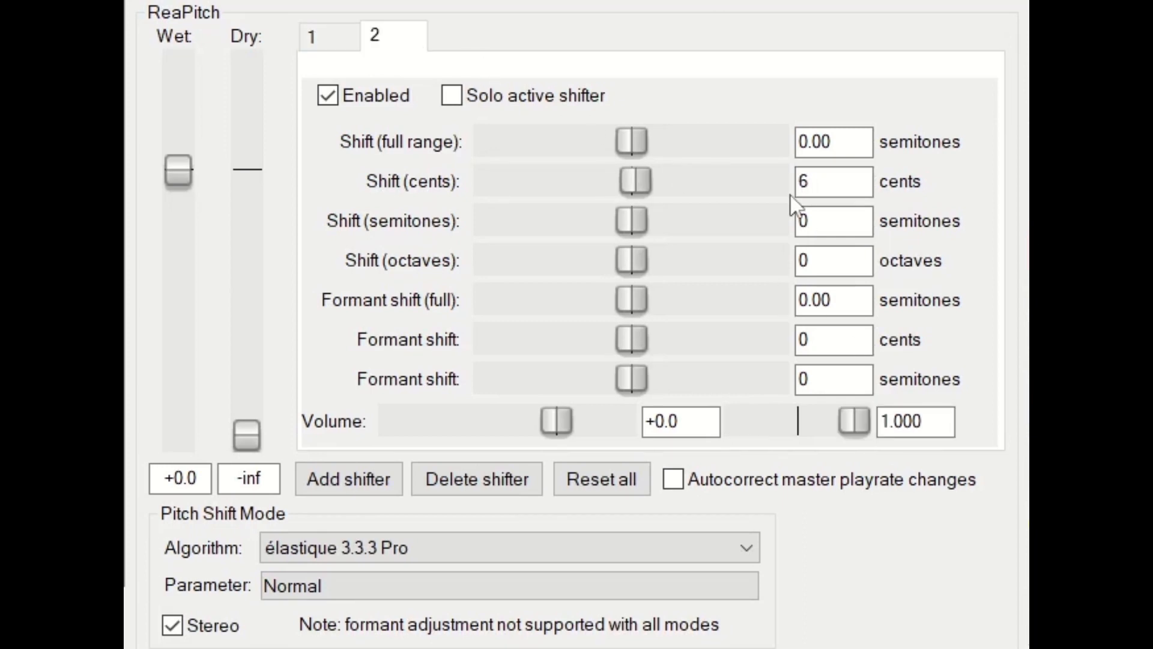
click(833, 181)
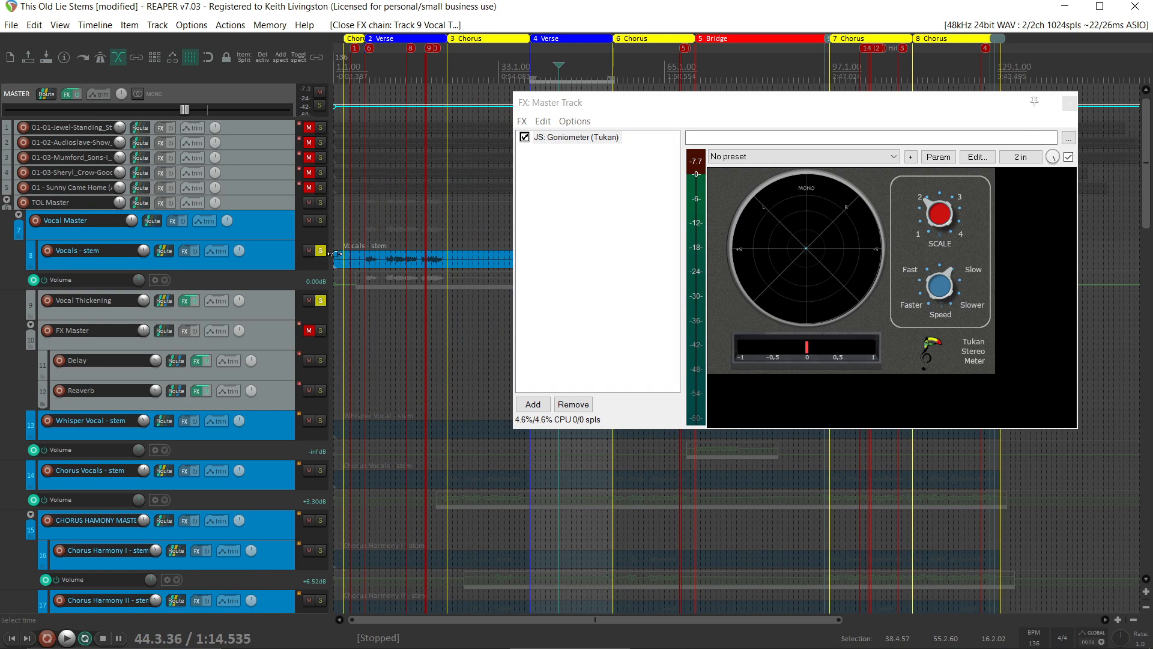
Step: Solo Vocal Thickening on its own and switch ReaPitch on beside the Channel Time Delayer
click(320, 250)
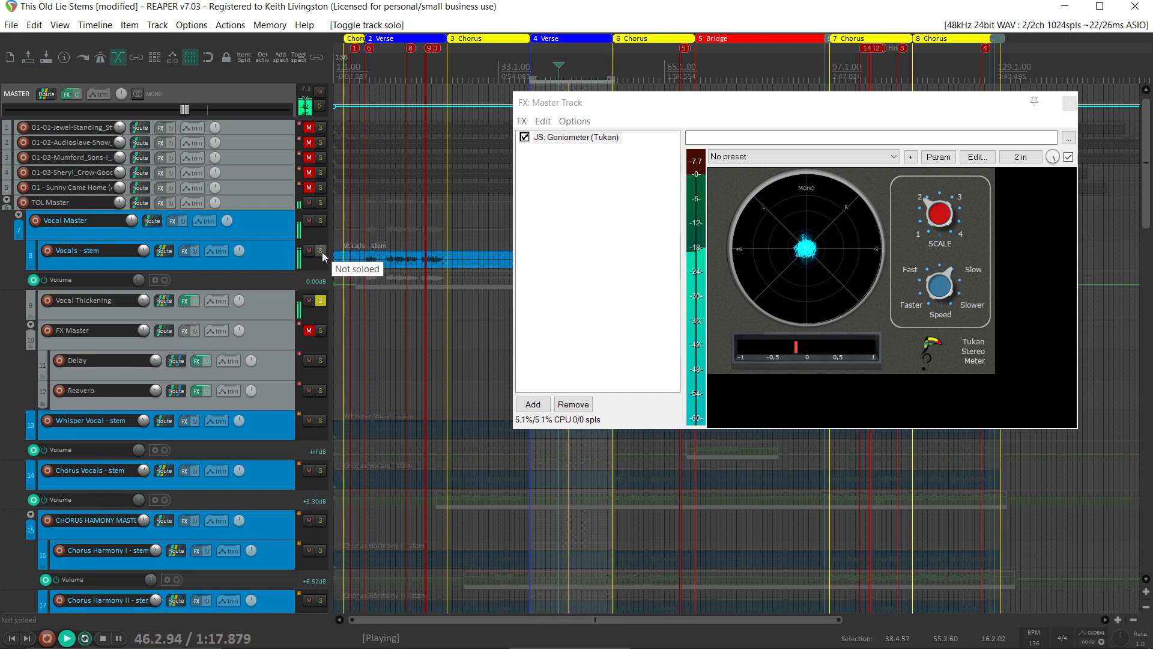
click(319, 251)
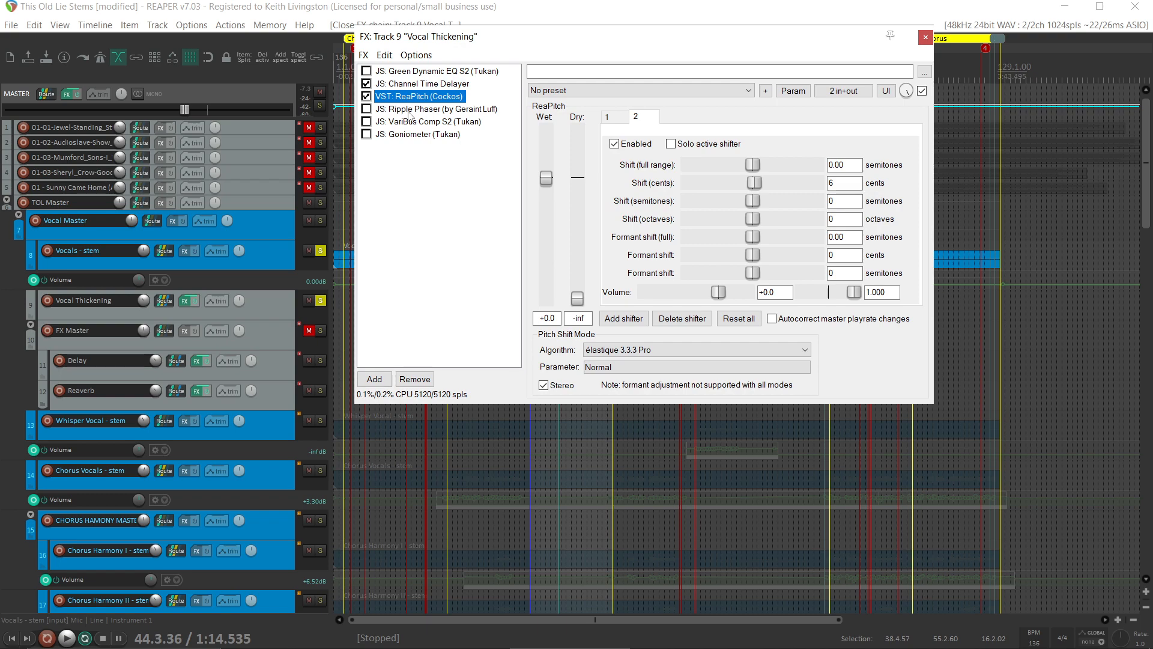
click(438, 110)
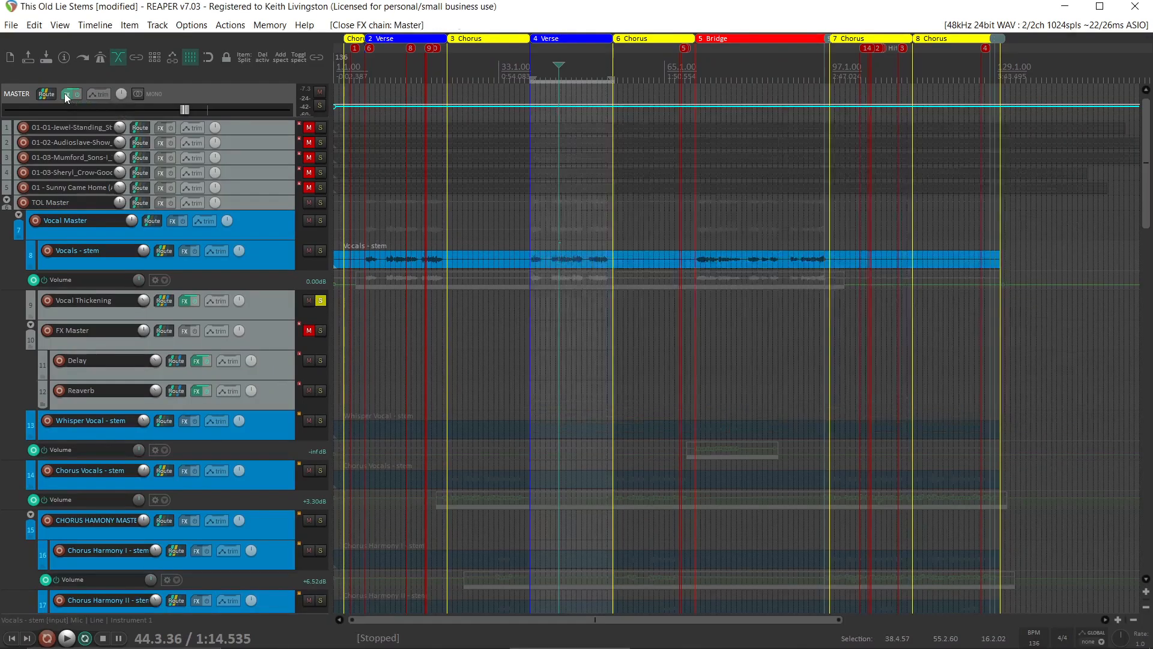
Step: Reopen the master Goniometer and the Vocal Thickening chain with Ripple Phaser enabled
click(71, 94)
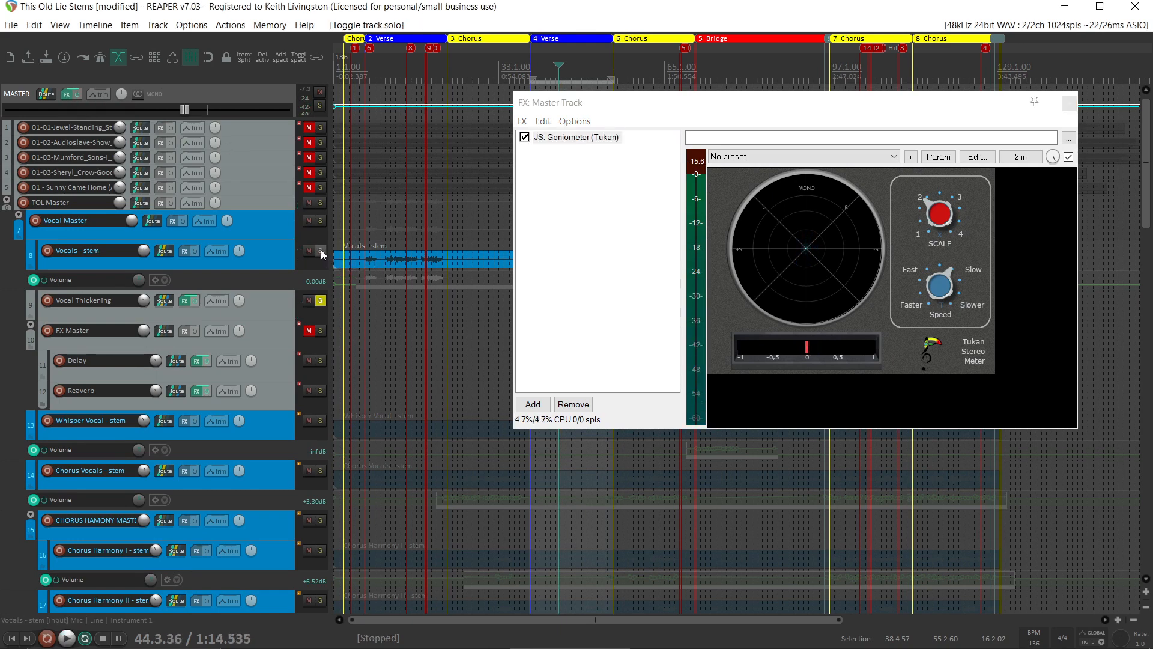
click(319, 252)
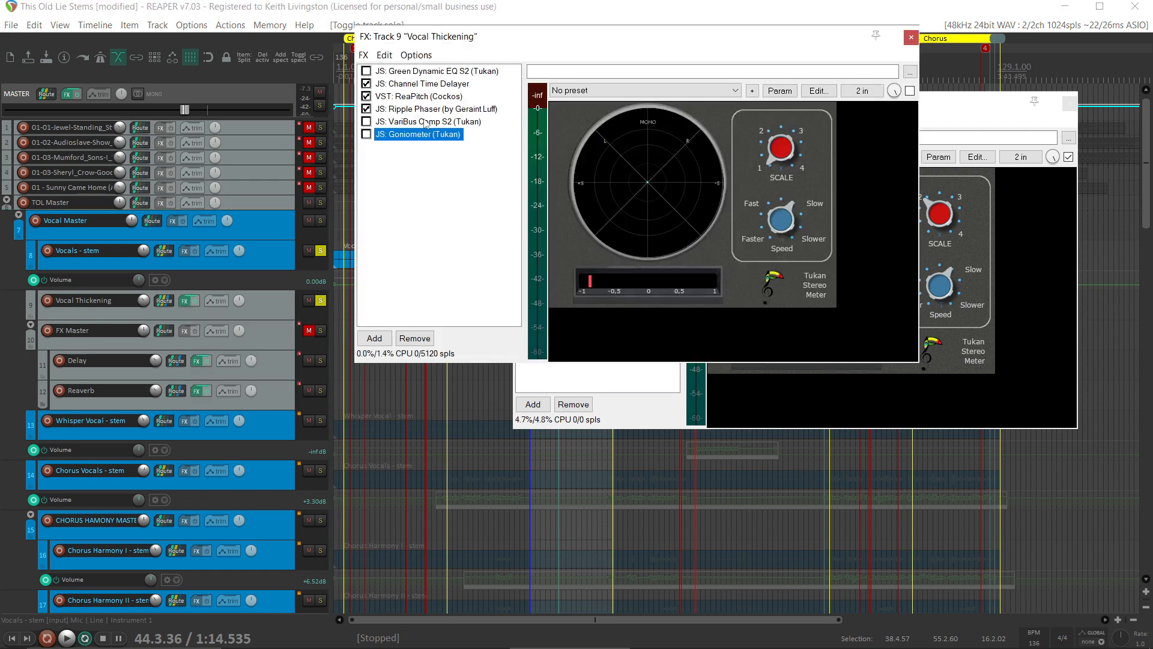
Step: Enable the VariBus Comp S2 compressor in the Vocal Thickening chain
click(429, 121)
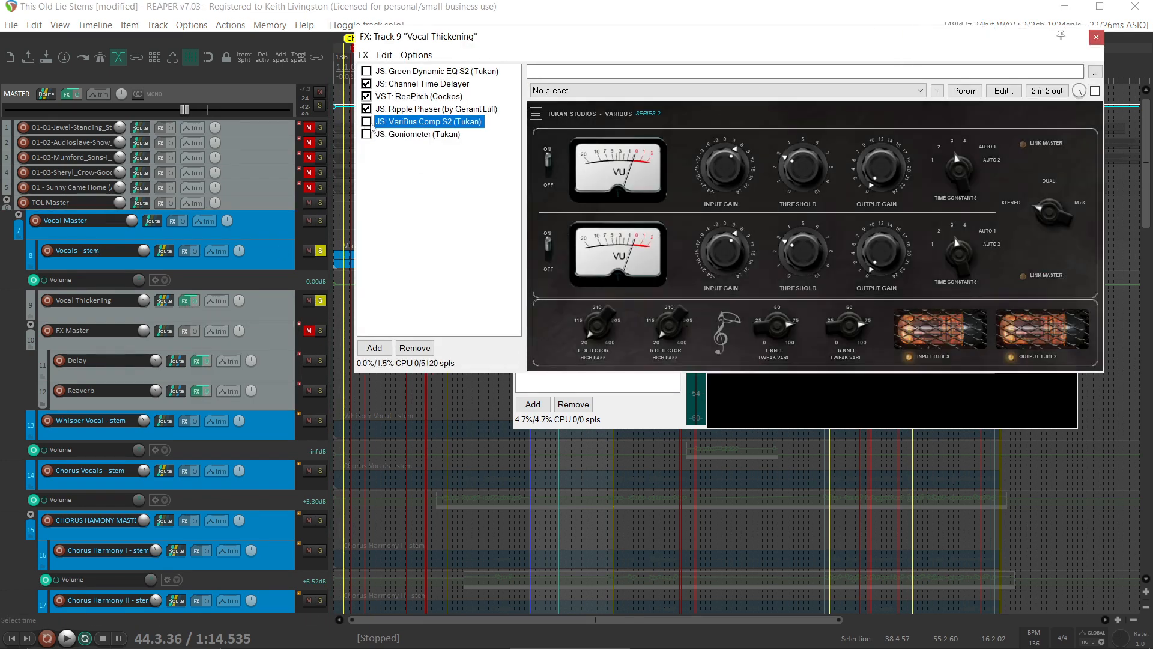
click(365, 122)
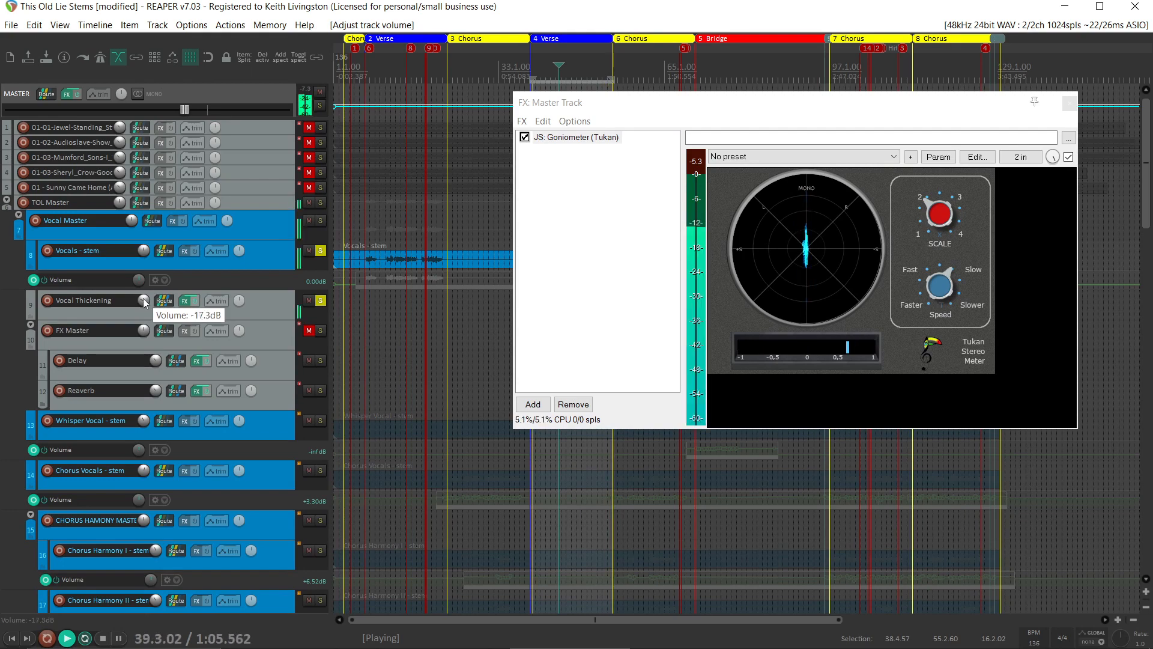
mouse_move(217, 272)
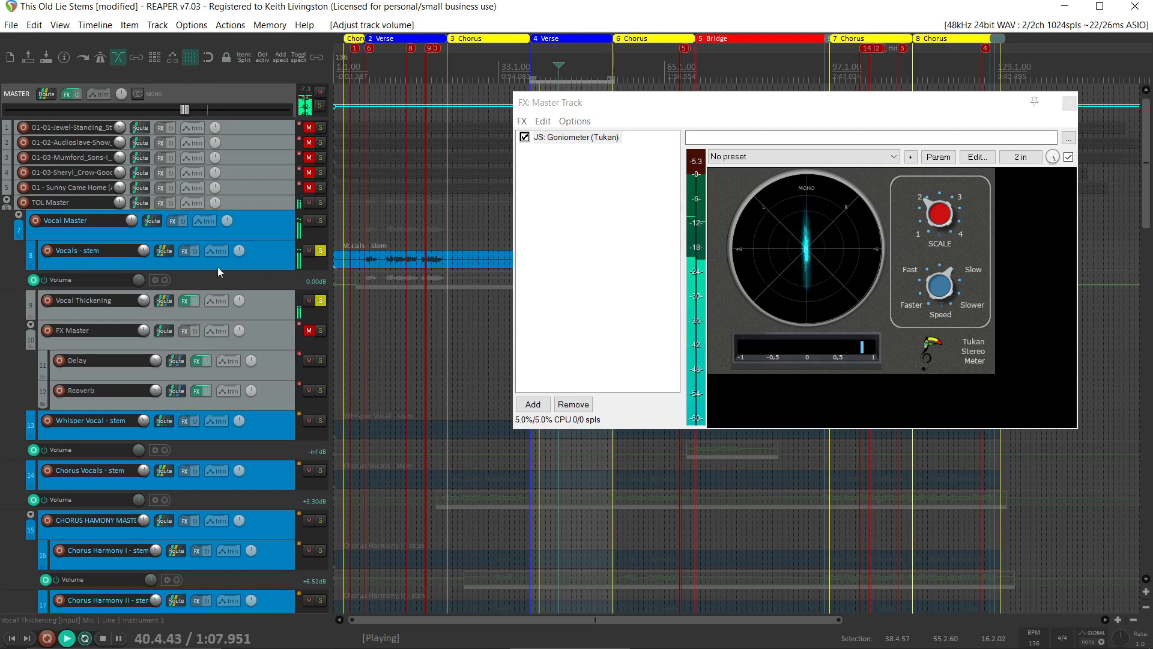
Step: A/B the Vocal Thickening blend at about -15.2 dB by toggling its mute against the soloed vocal
click(309, 301)
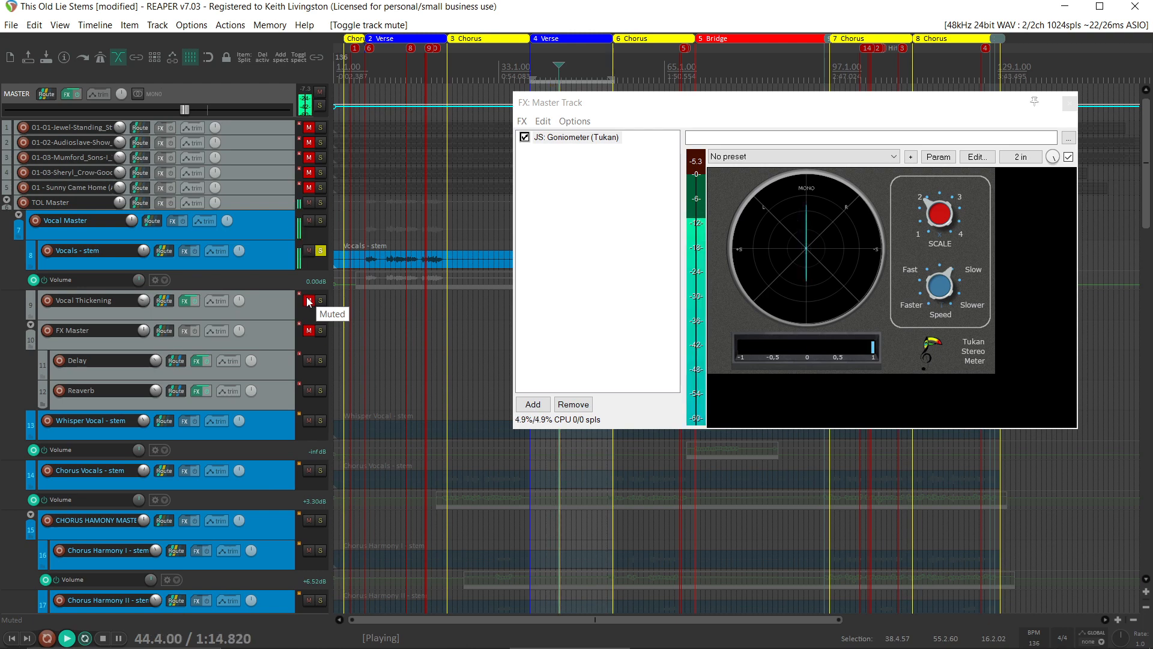
click(308, 301)
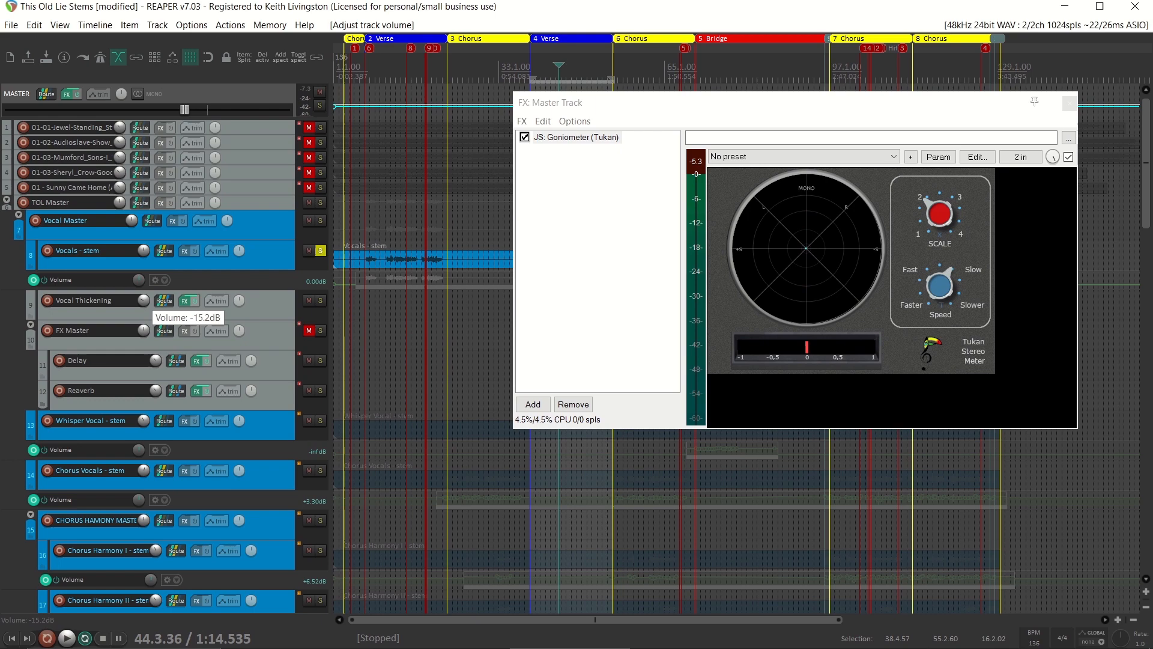
click(66, 638)
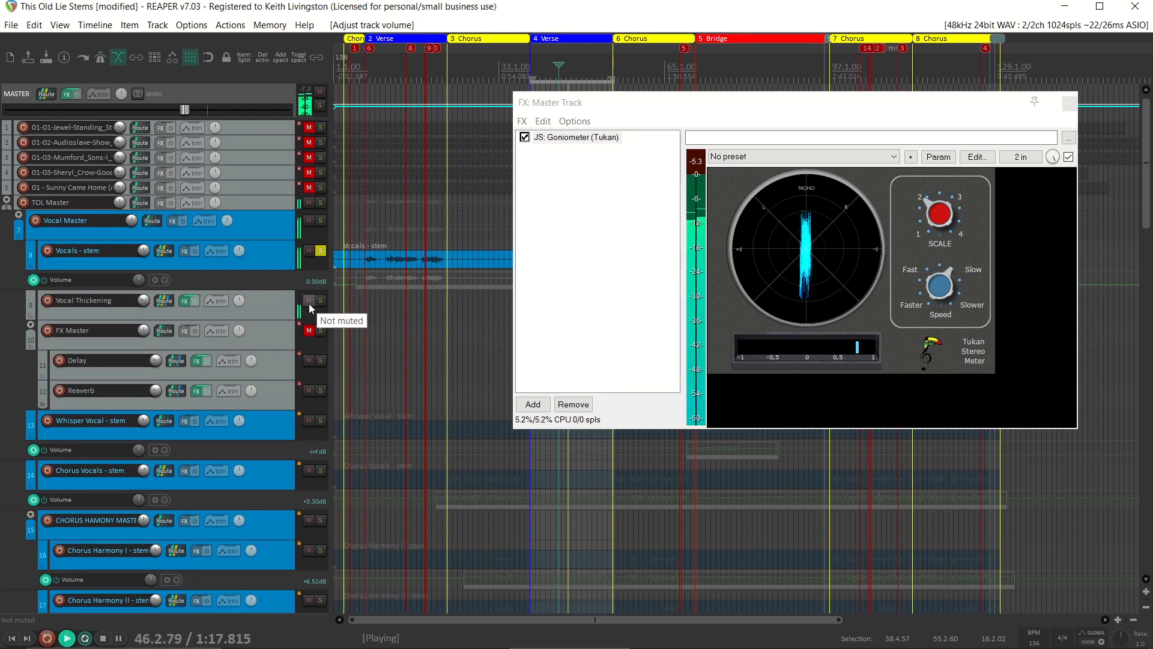
click(308, 301)
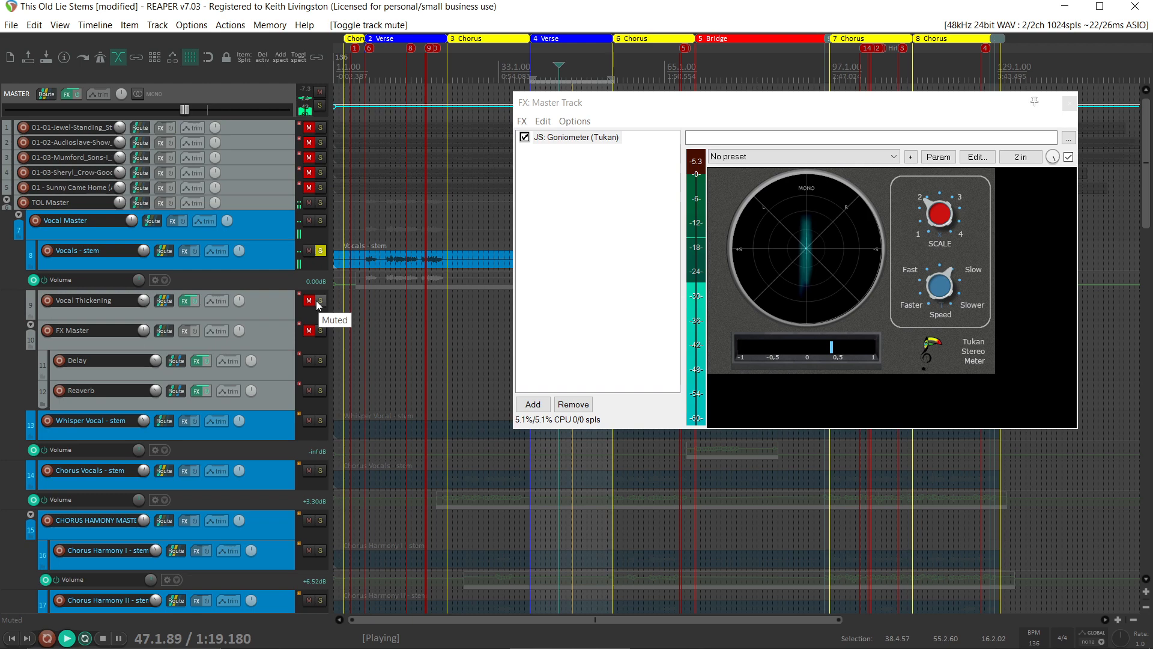
click(301, 300)
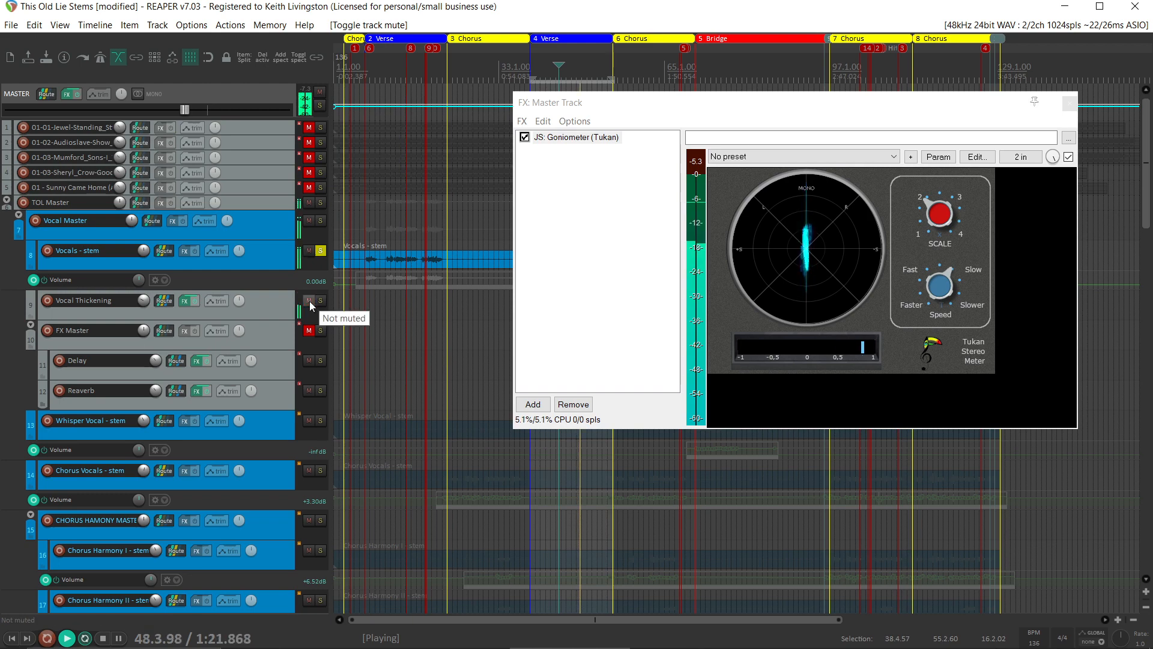
Step: Clear solo and compare Vocal Thickening muted versus unmuted in the full mix, leaving it on
click(309, 331)
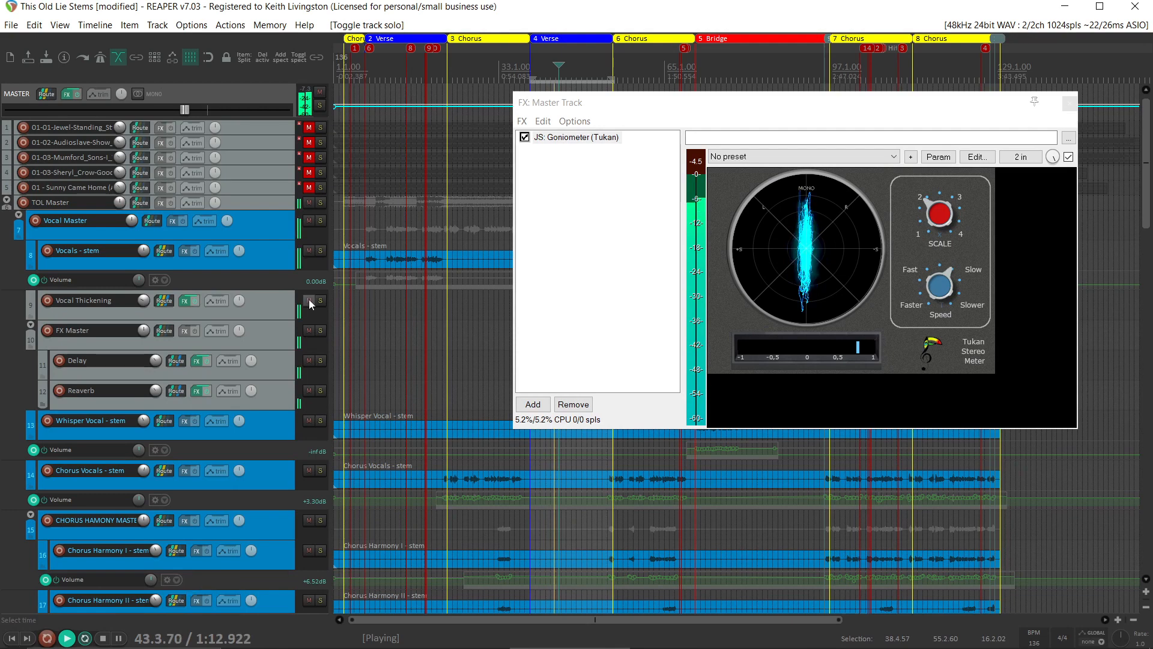
click(309, 301)
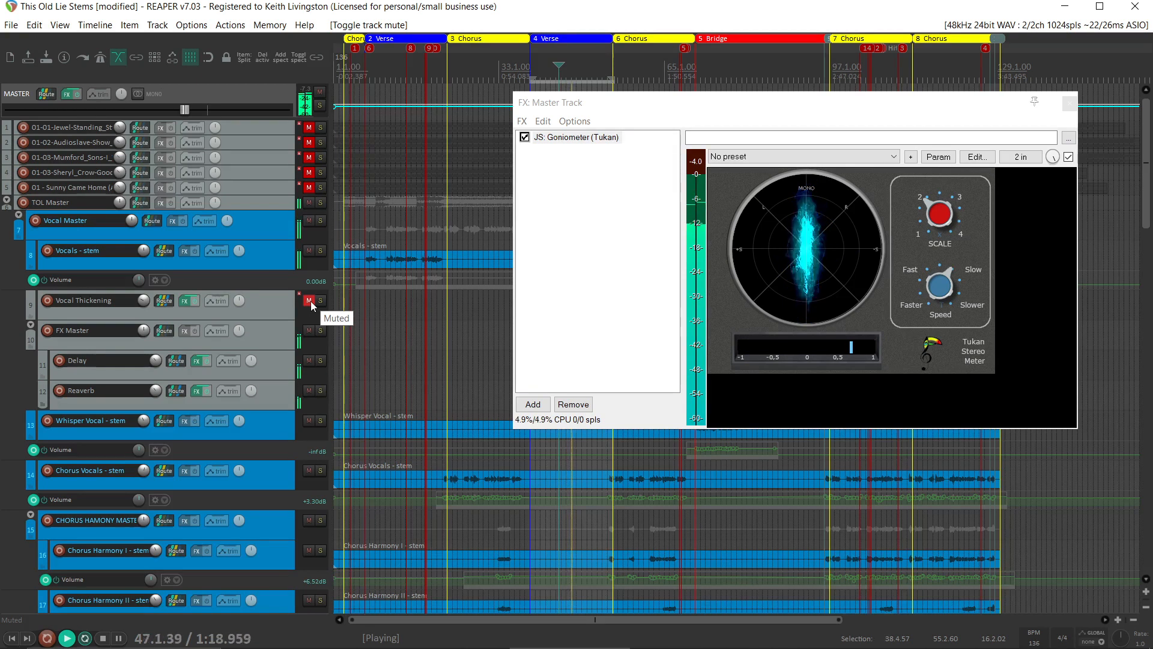
click(309, 301)
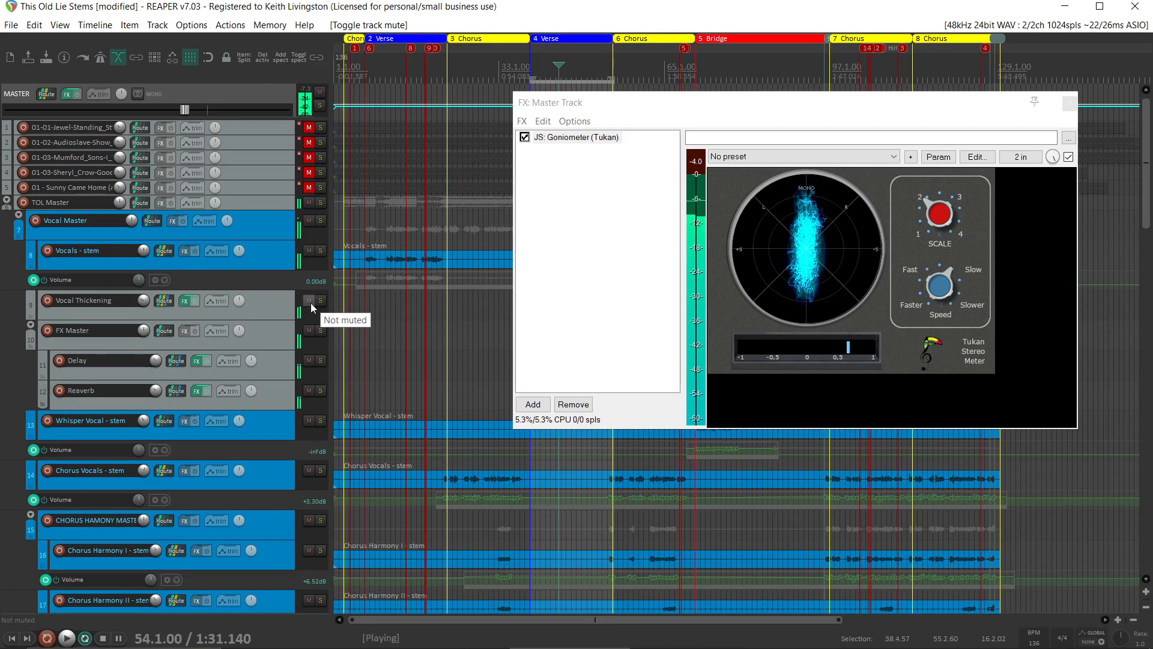